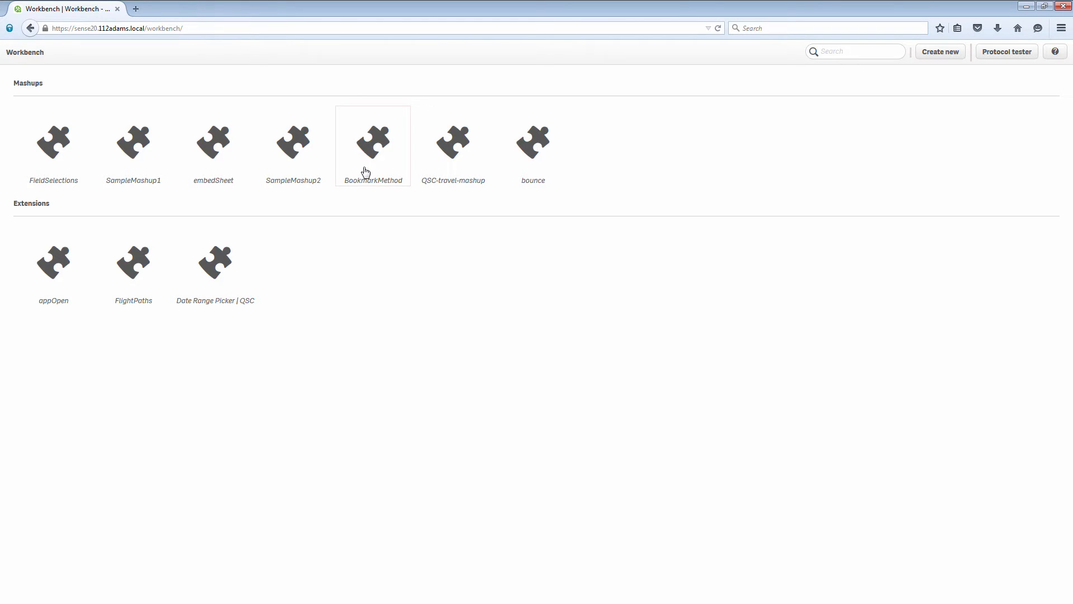
- Open the BookmarkMethod mashup tile's details and start editing it
{"action": "left_click", "coordinate": [374, 145]}
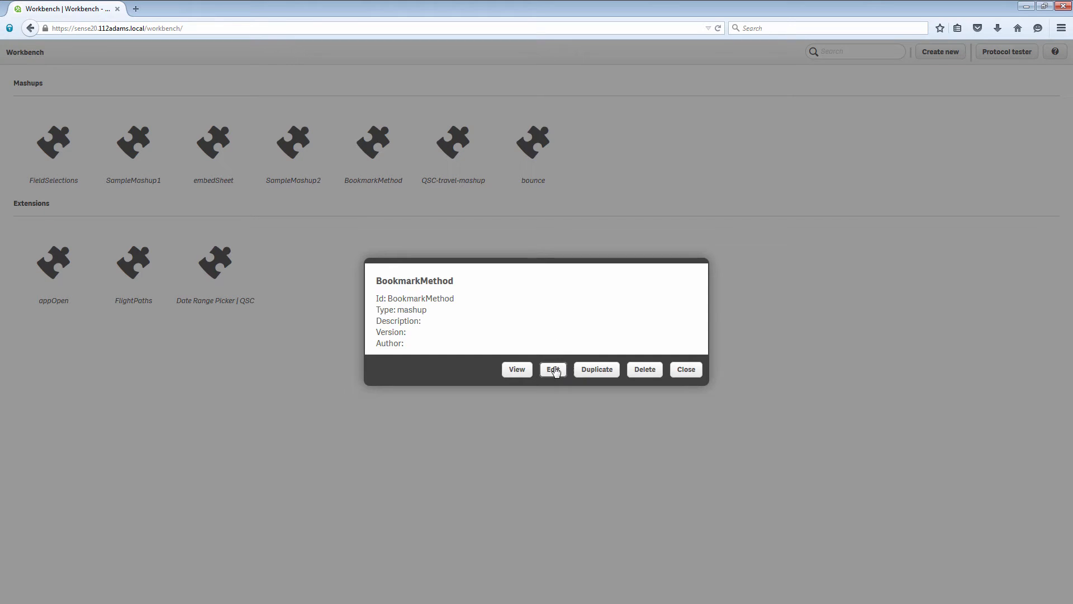
{"action": "left_click", "coordinate": [554, 369]}
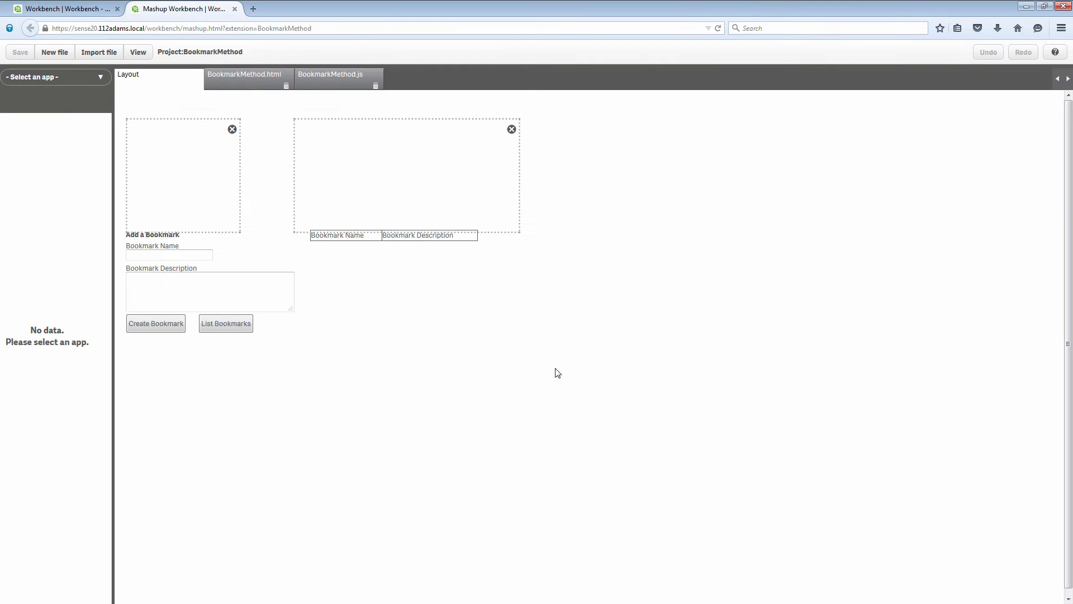
- Select Sales Discovery as the mashup's app so its charts render in the layout
{"action": "left_click", "coordinate": [55, 76]}
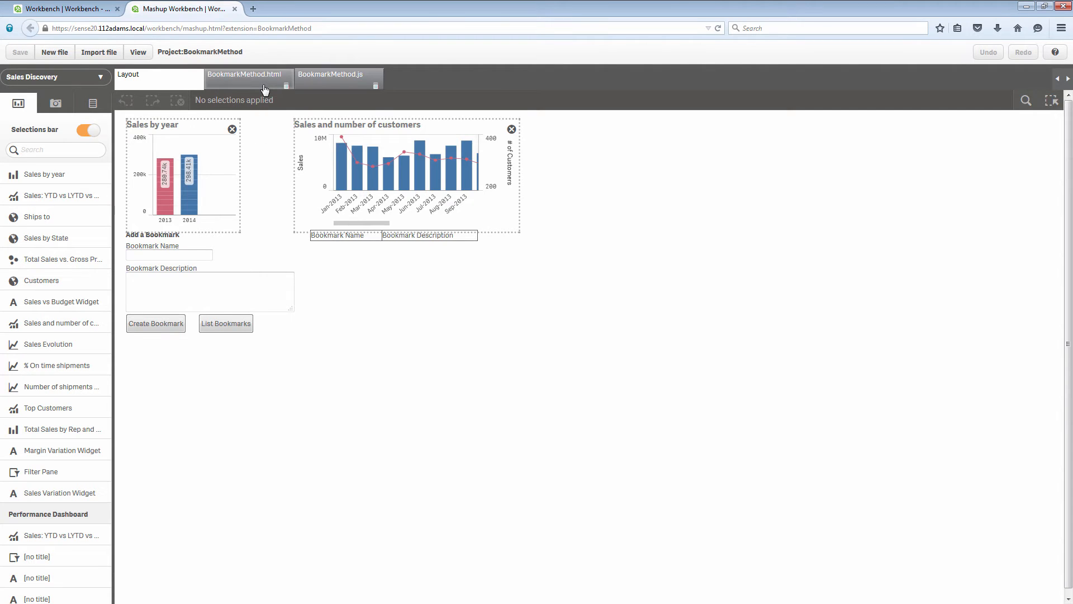
- Switch to BookmarkMethod.html to see the bookmark form and table markup
{"action": "left_click", "coordinate": [245, 77]}
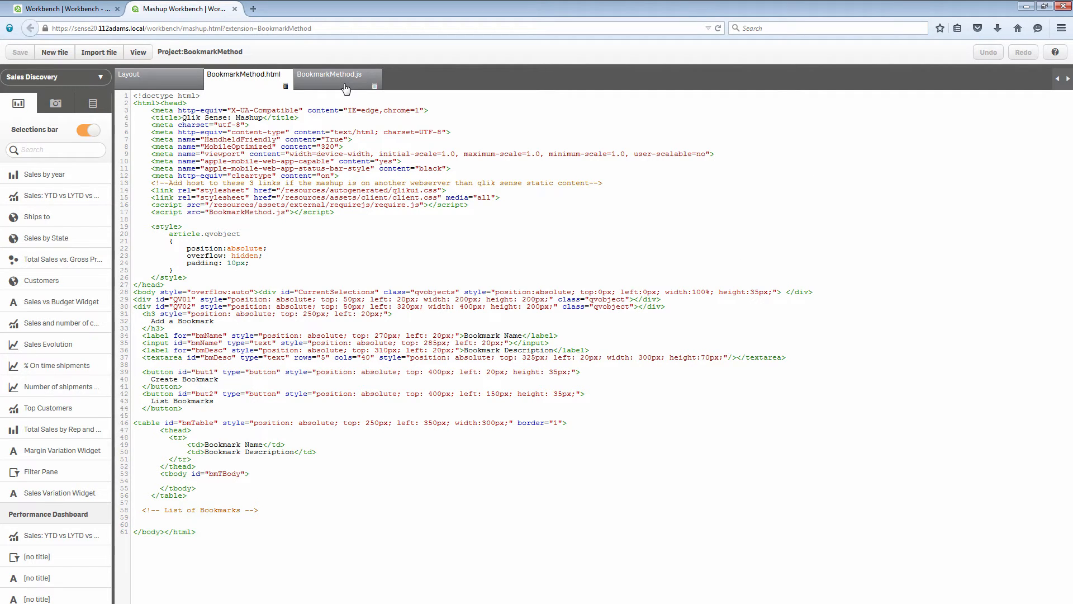
{"action": "left_click", "coordinate": [331, 73]}
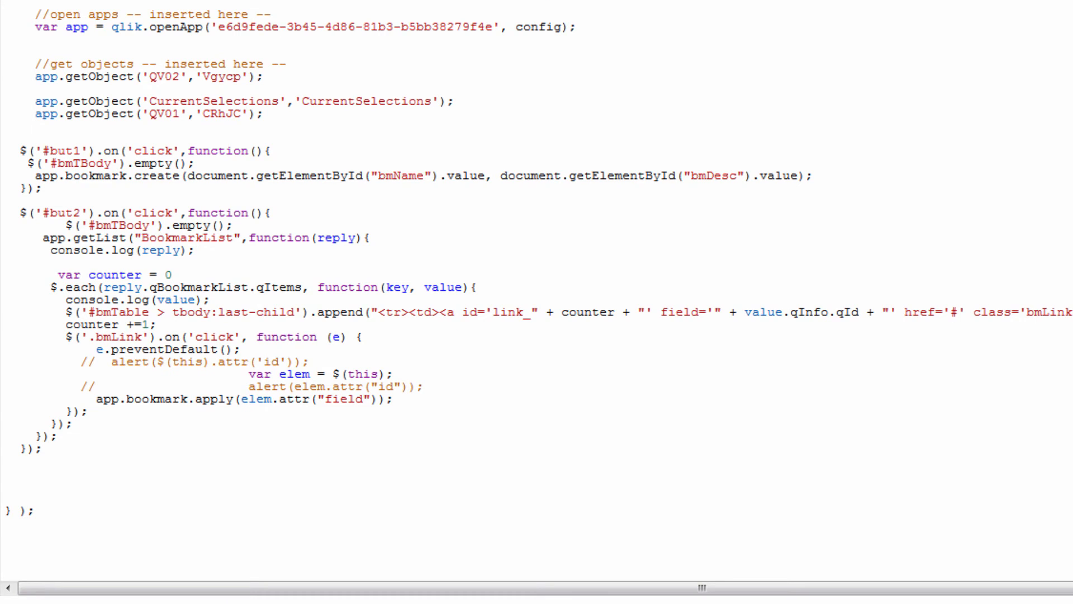
{"action": "mouse_move", "coordinate": [725, 100]}
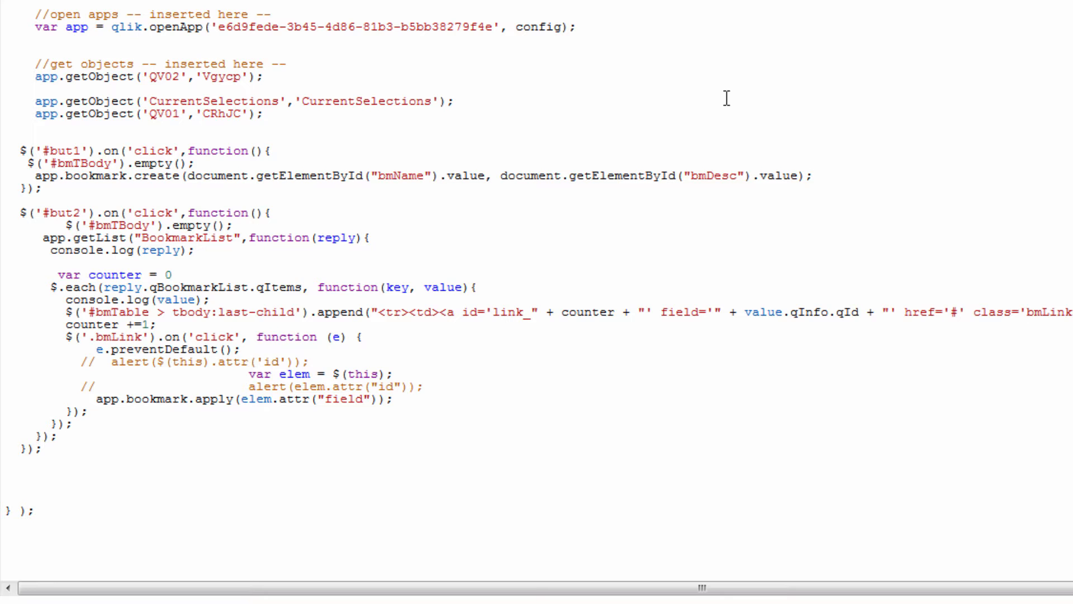
{"action": "left_click_drag", "start_coordinate": [404, 226], "coordinate": [671, 379]}
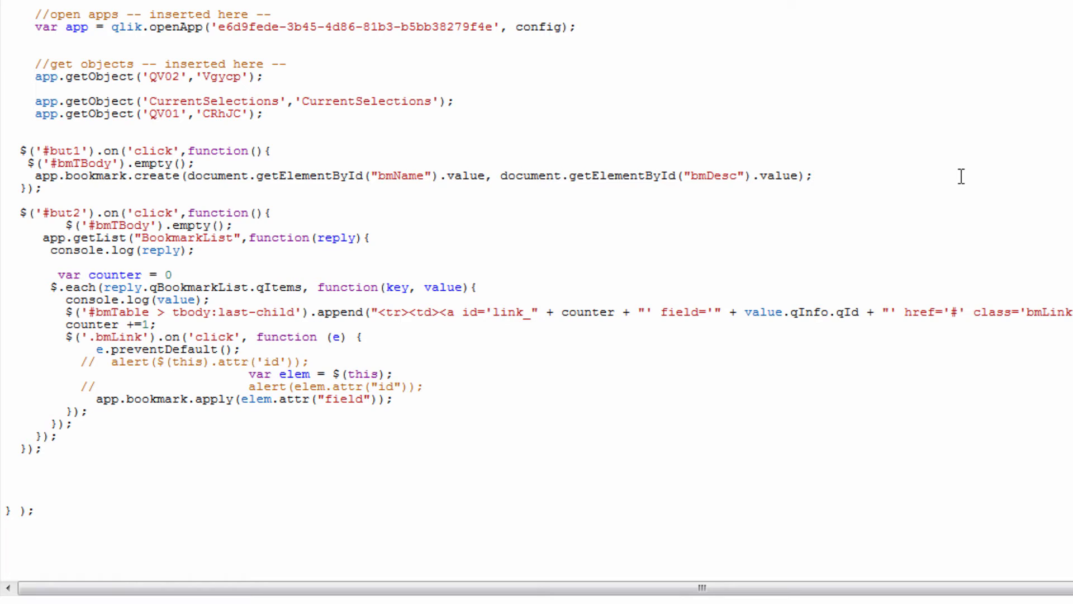
{"action": "left_click", "coordinate": [813, 175]}
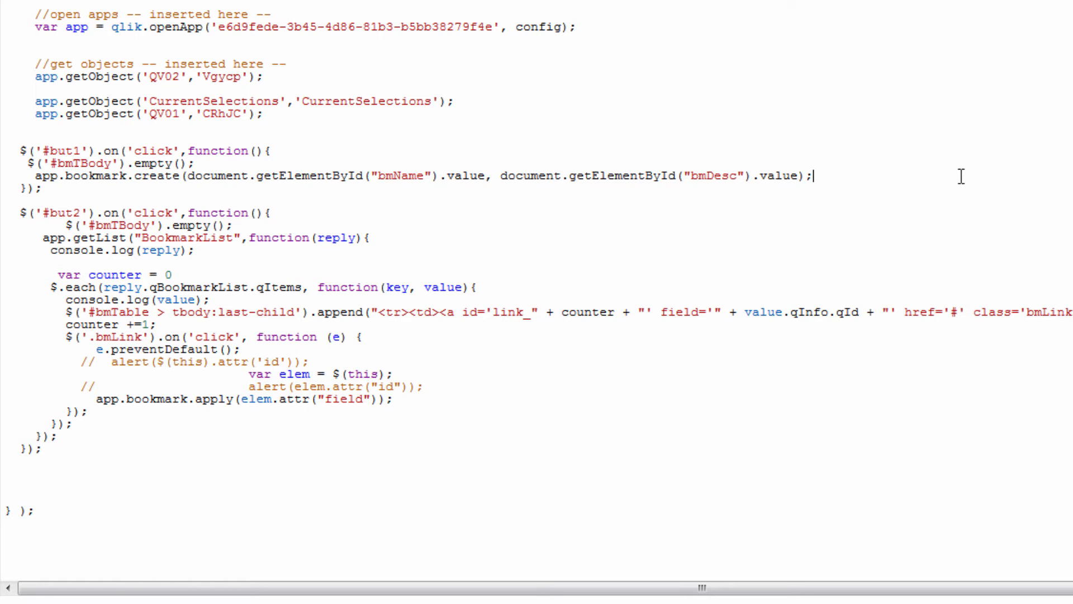
{"action": "left_click_drag", "start_coordinate": [402, 226], "coordinate": [671, 380]}
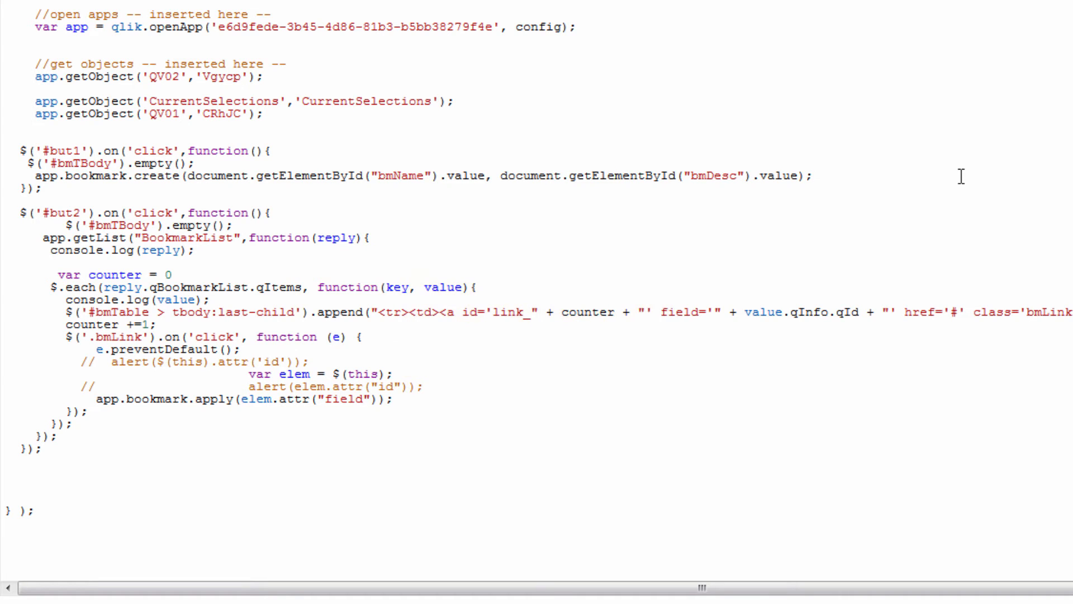
{"action": "left_click", "coordinate": [813, 175]}
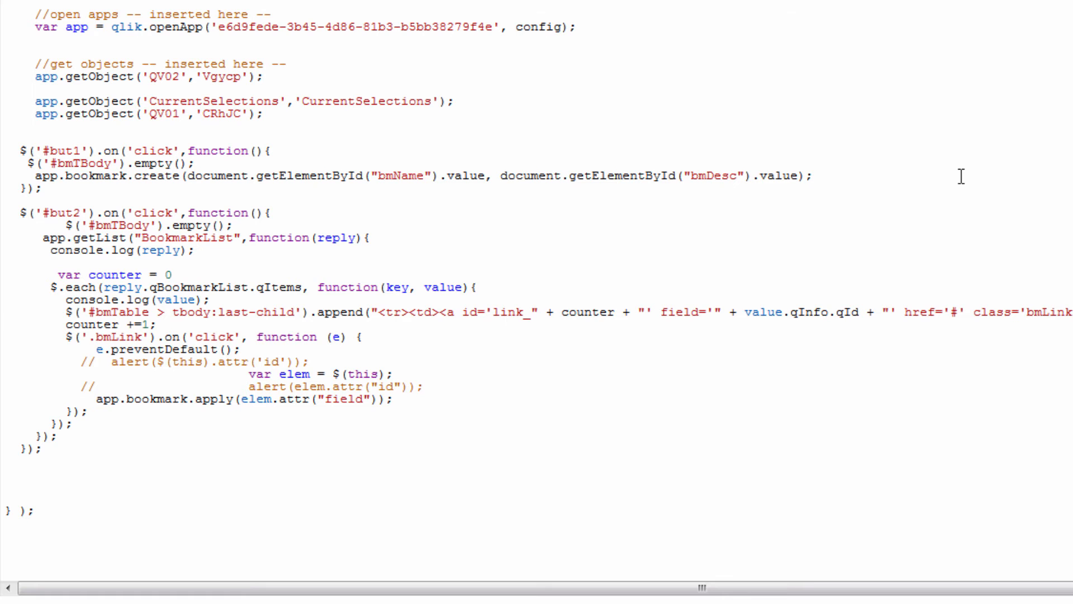
{"action": "left_click_drag", "start_coordinate": [403, 226], "coordinate": [671, 378]}
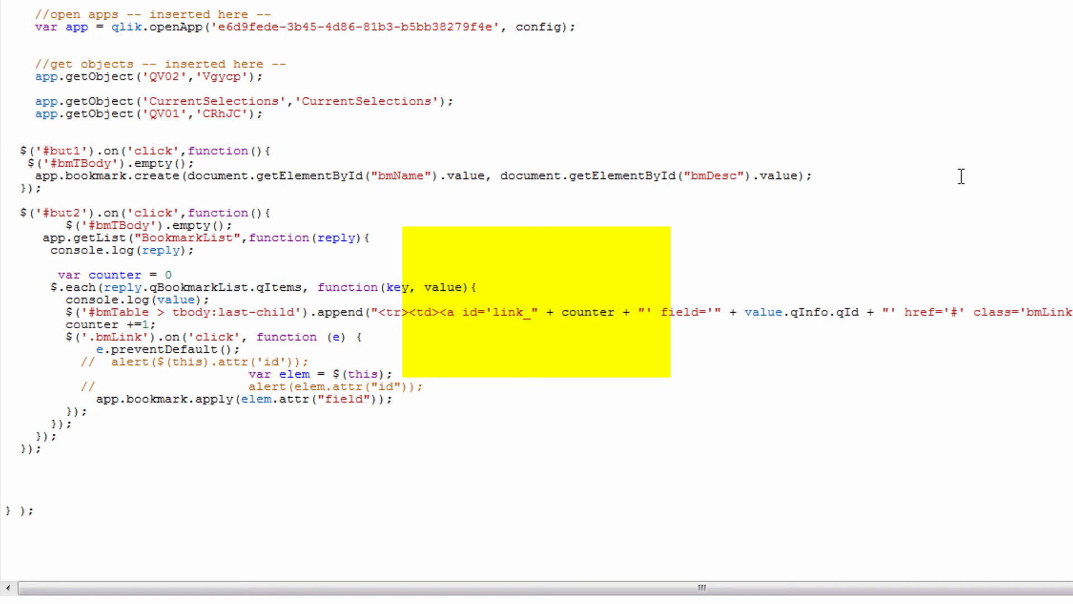
{"action": "left_click", "coordinate": [812, 175]}
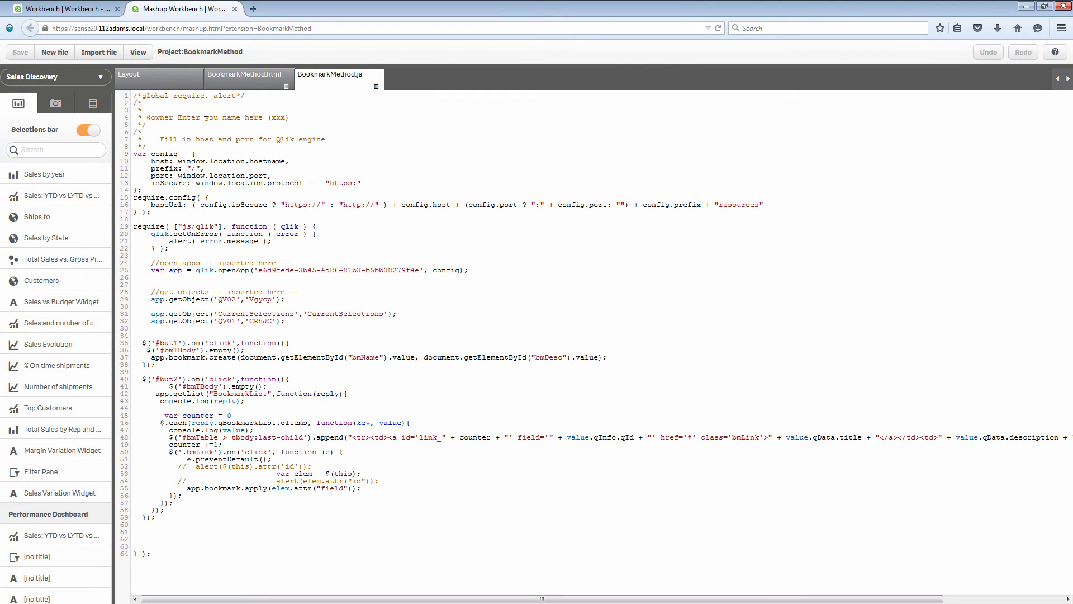
- Run the mashup with View and list the app's six saved bookmarks in the table
{"action": "left_click", "coordinate": [137, 52]}
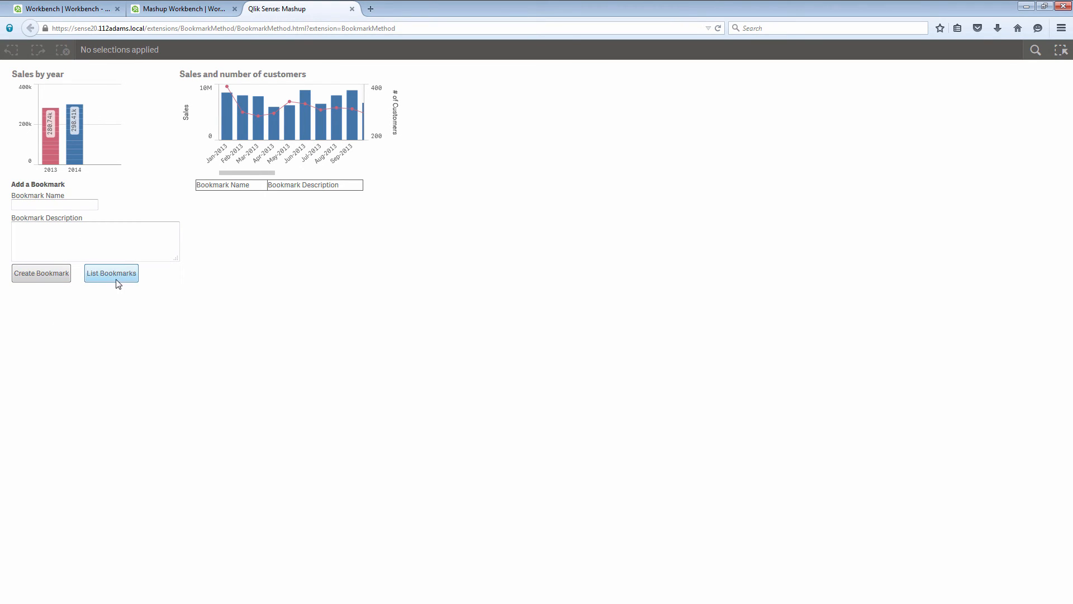
{"action": "left_click", "coordinate": [111, 273]}
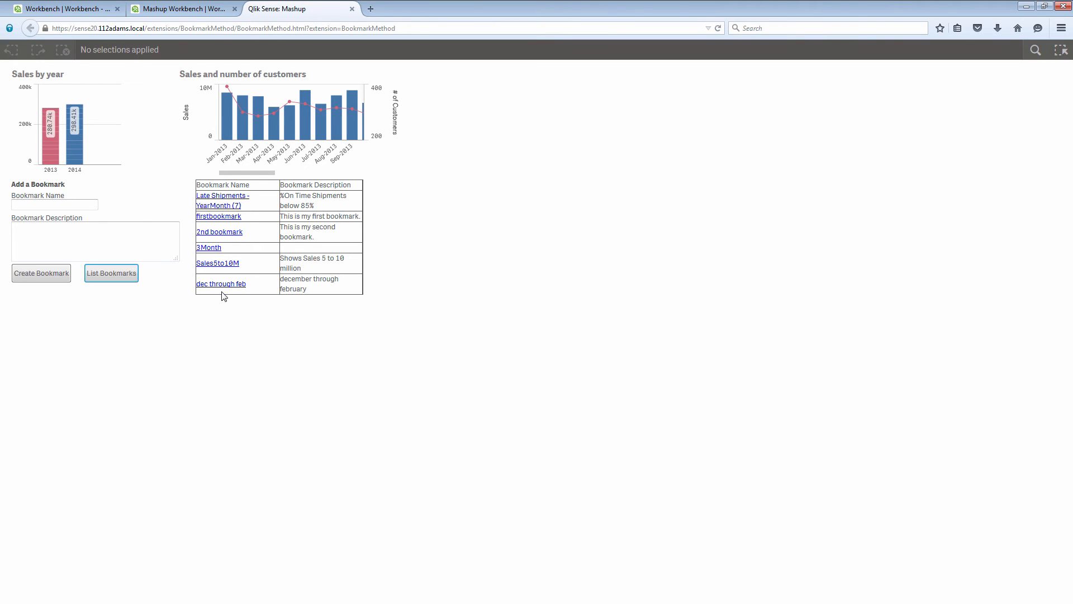
- Apply the 3Month bookmark and another, then clear the YearMonth selection
{"action": "left_click", "coordinate": [208, 247]}
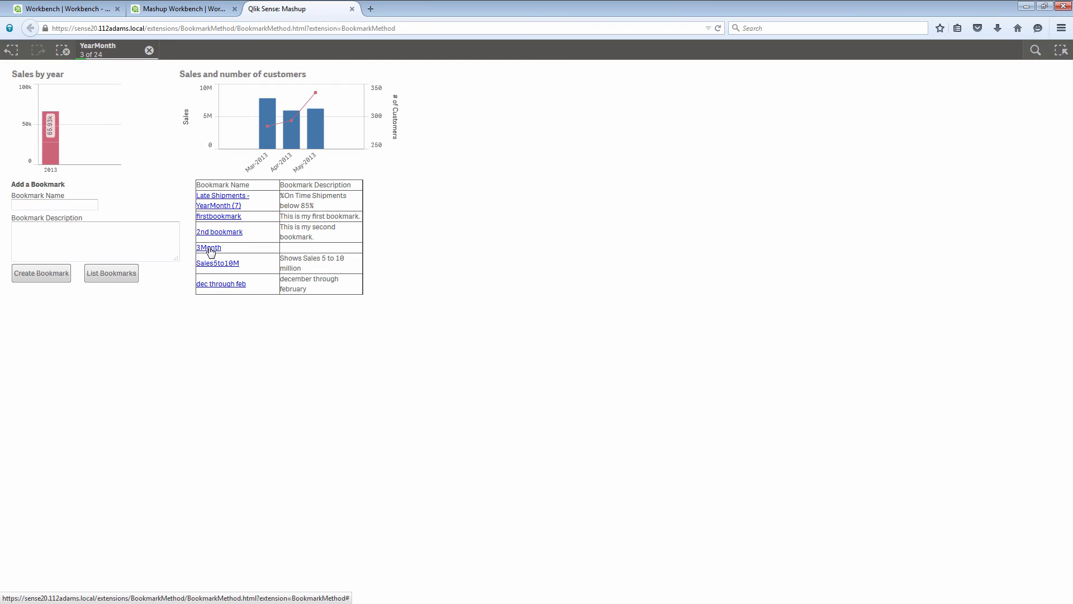
{"action": "left_click", "coordinate": [208, 248]}
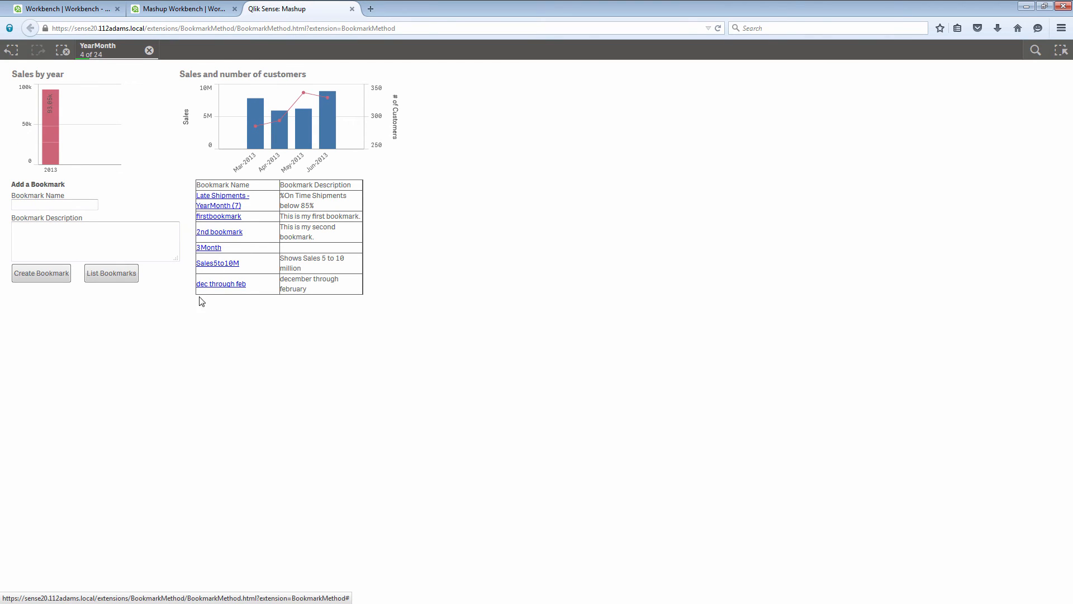
{"action": "left_click", "coordinate": [54, 203]}
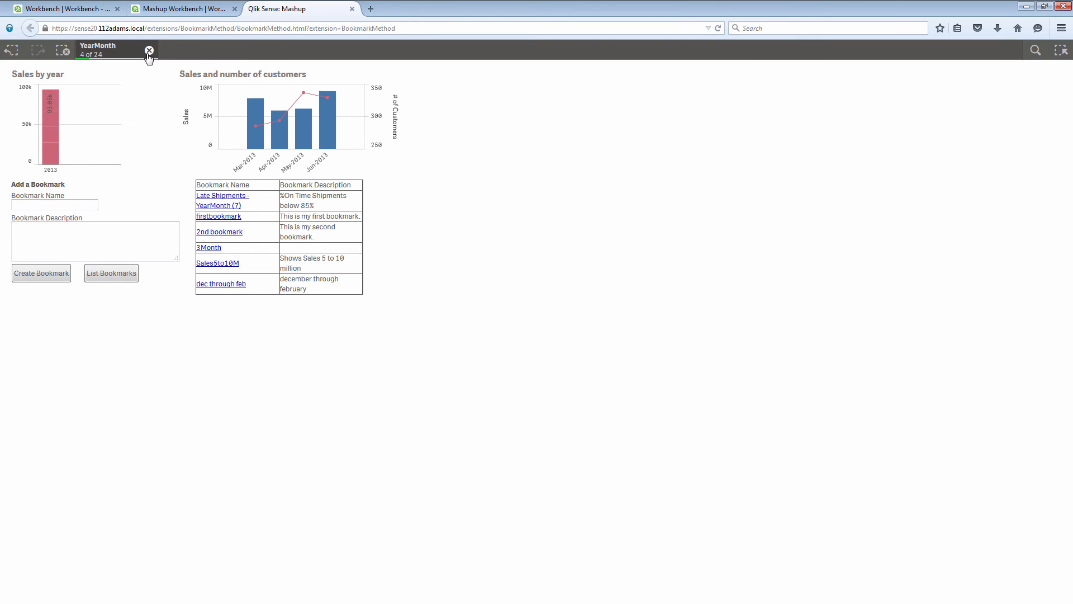
{"action": "left_click", "coordinate": [149, 50]}
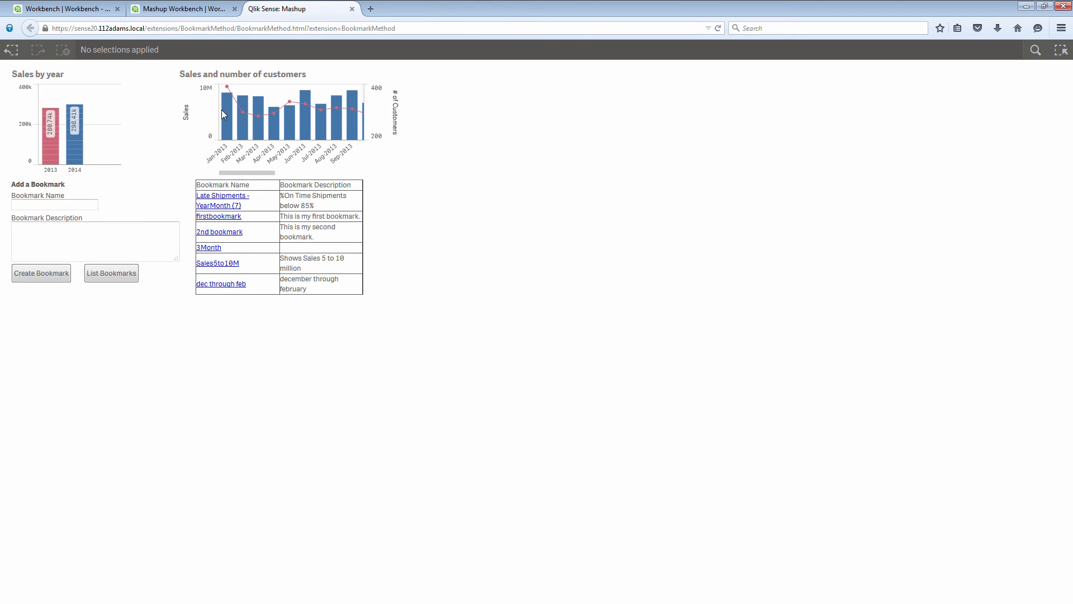
{"action": "mouse_move", "coordinate": [213, 121]}
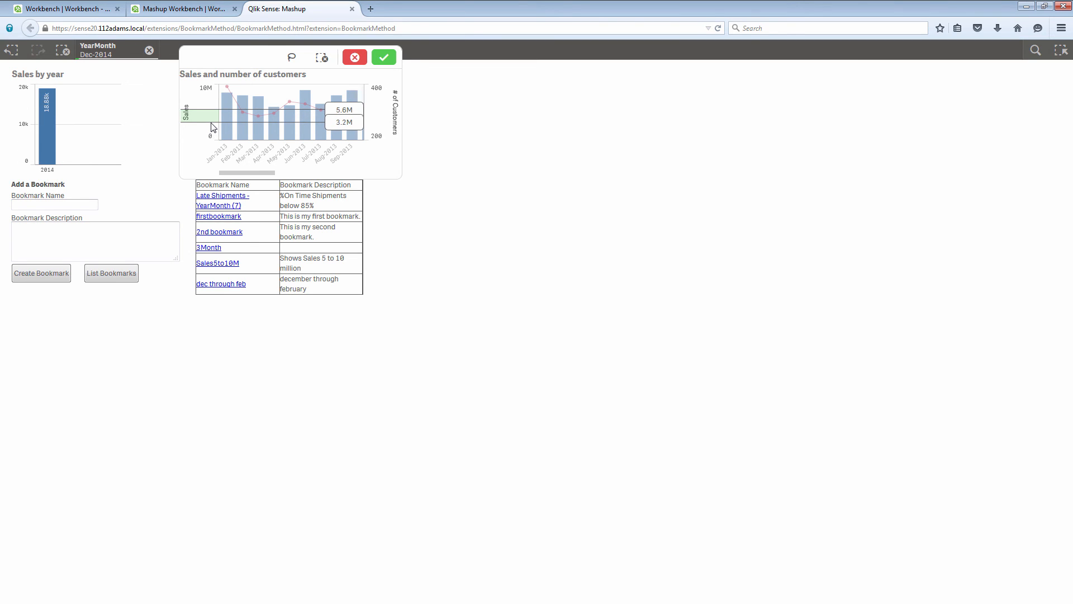
{"action": "mouse_move", "coordinate": [405, 77]}
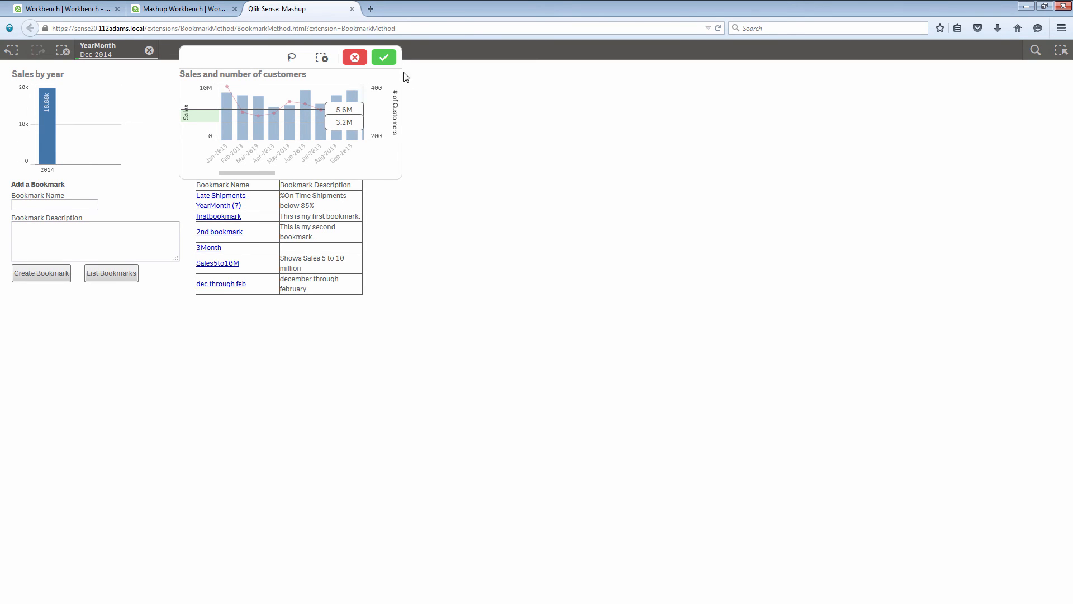
- Confirm the 3.2M–5.6M Sales selection, filtering charts to Dec-2014
{"action": "left_click", "coordinate": [383, 57]}
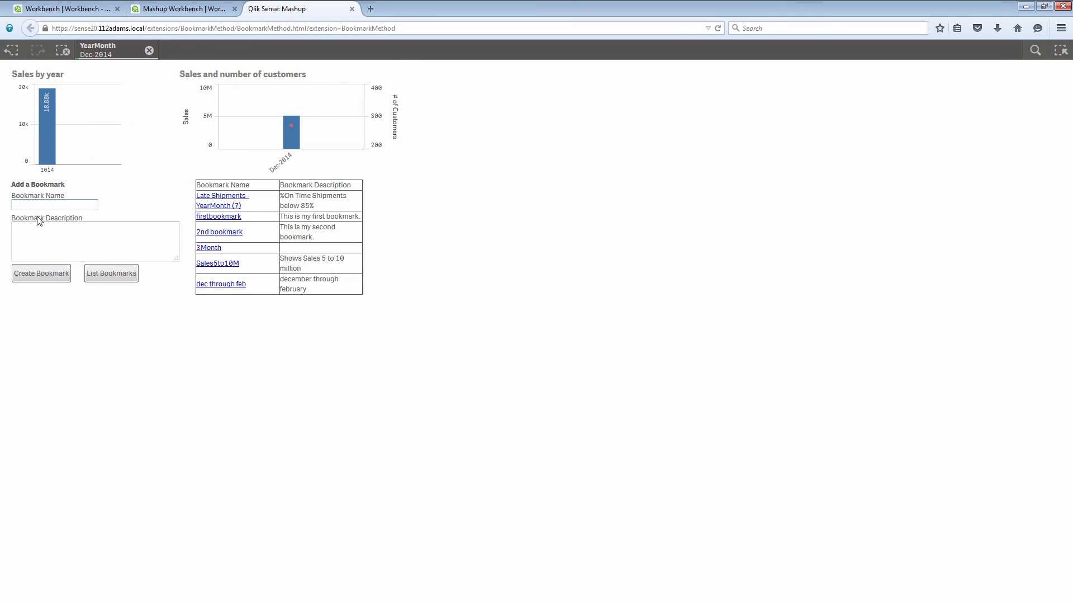
- Create bookmark '3.2 to 5.6' with description 'sales range' from the current selection
{"action": "left_click", "coordinate": [54, 204]}
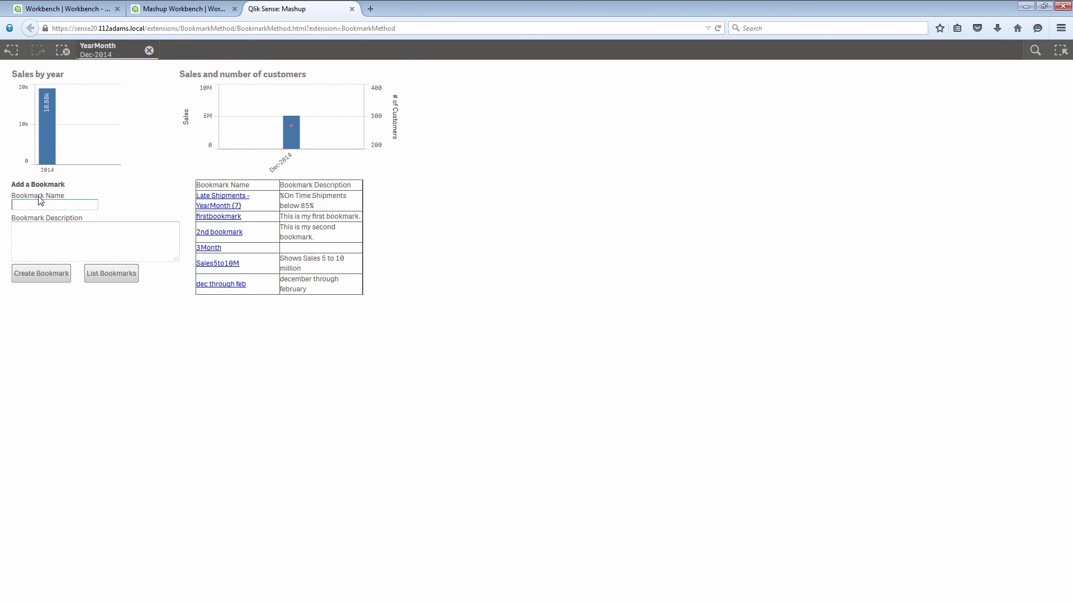
{"action": "type", "text": "3.2 to 5.6"}
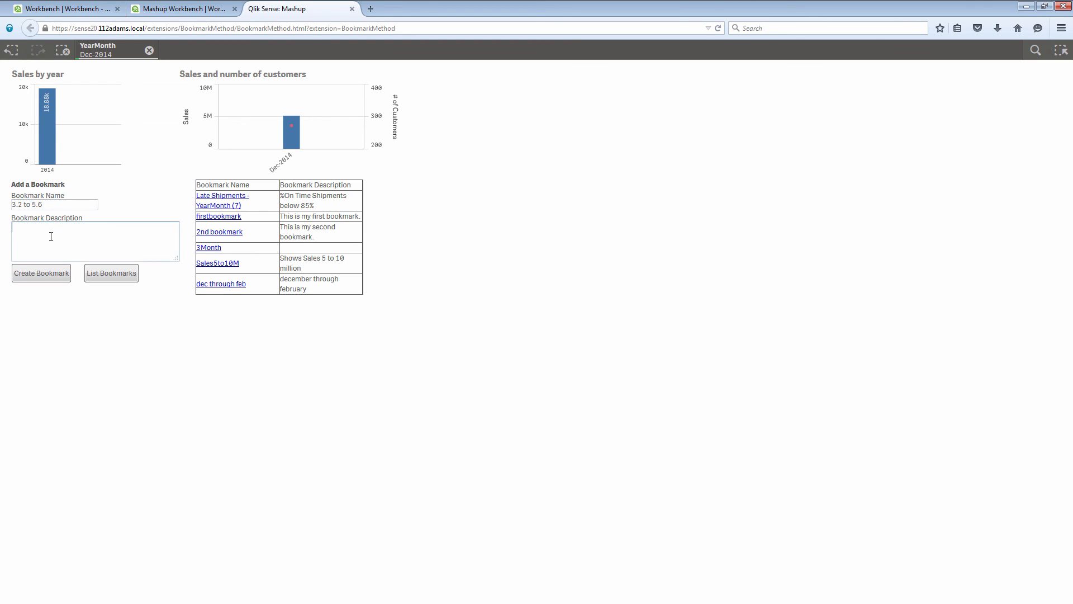
{"action": "type", "text": "sales rag"}
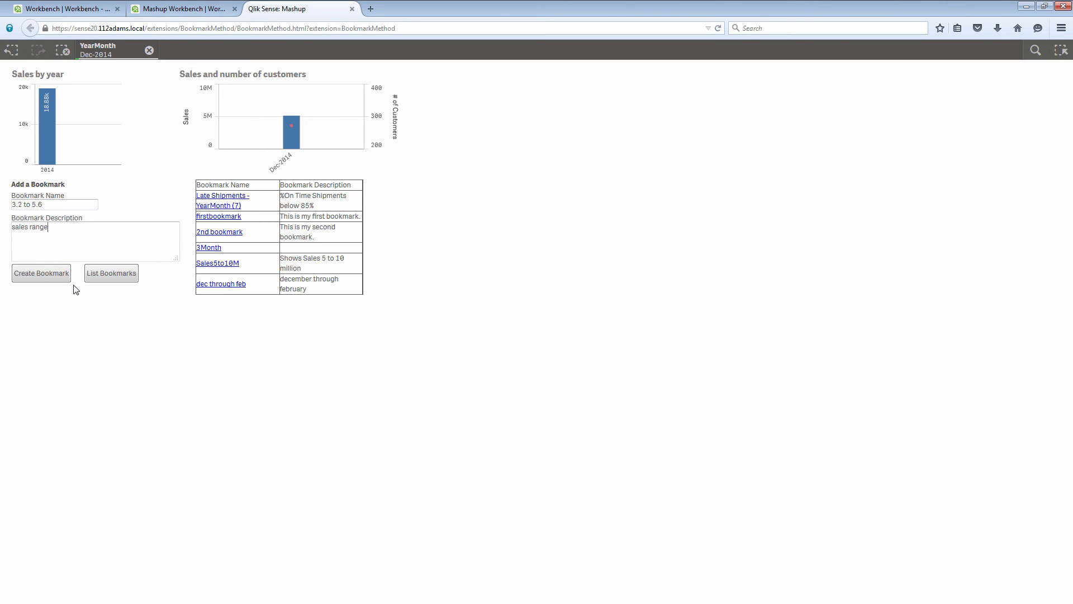
{"action": "left_click", "coordinate": [41, 273]}
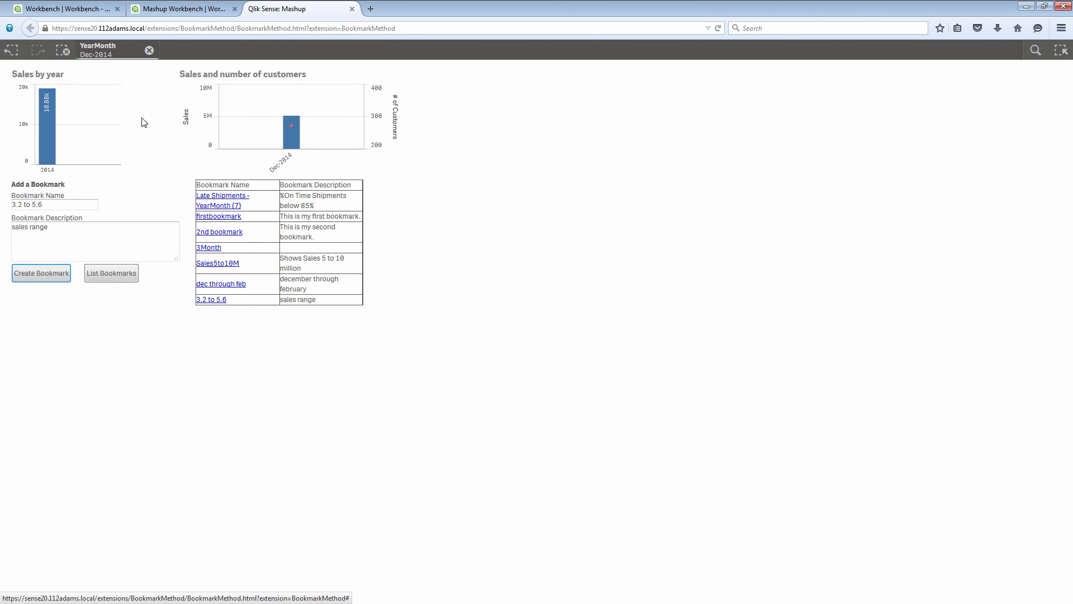
{"action": "left_click", "coordinate": [149, 51]}
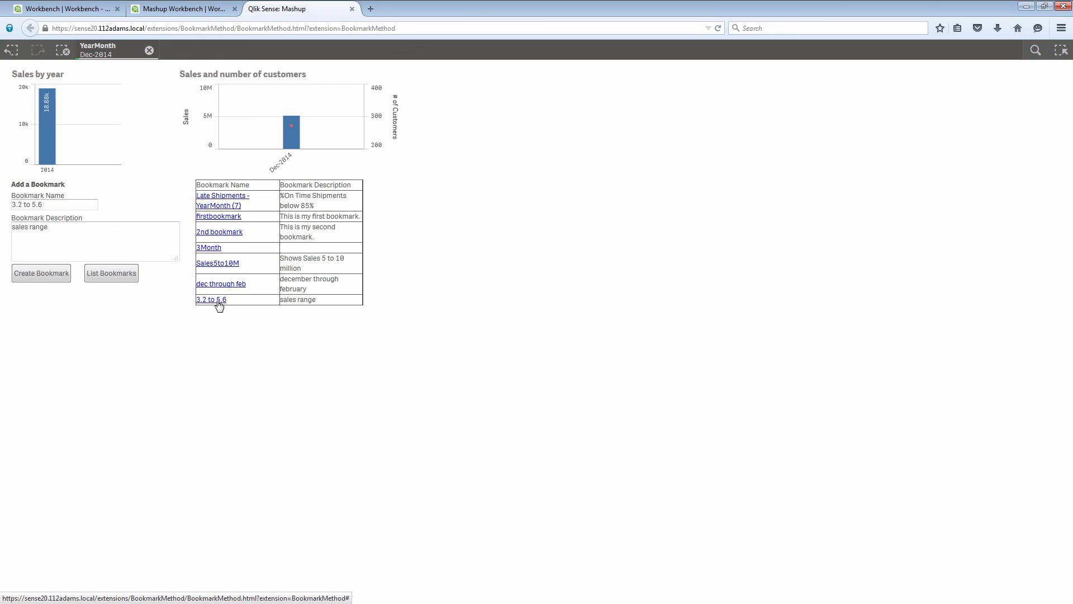
{"action": "mouse_move", "coordinate": [218, 199]}
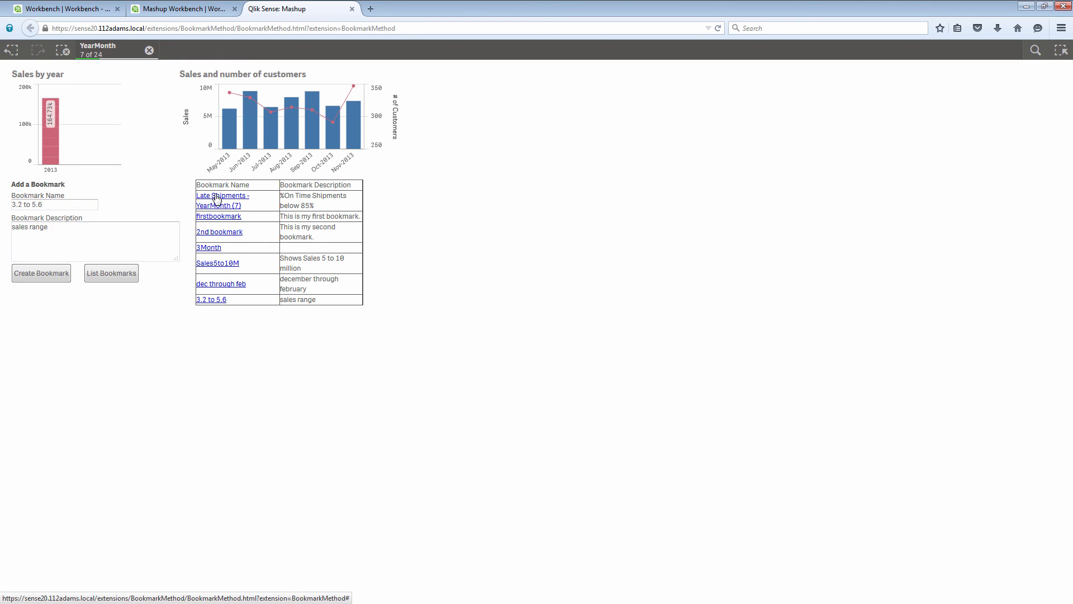
{"action": "mouse_move", "coordinate": [209, 225]}
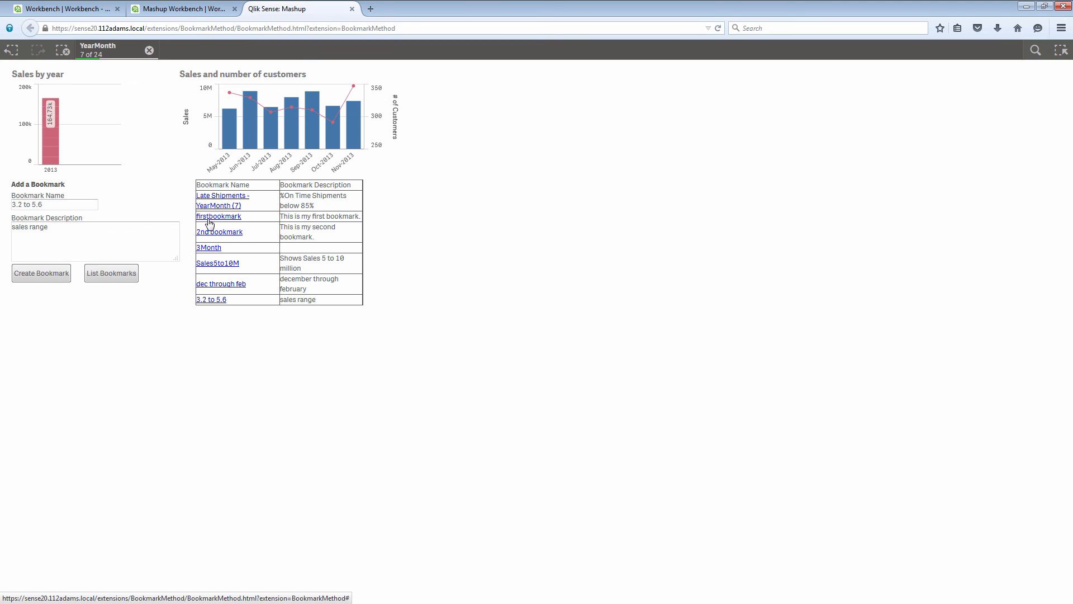